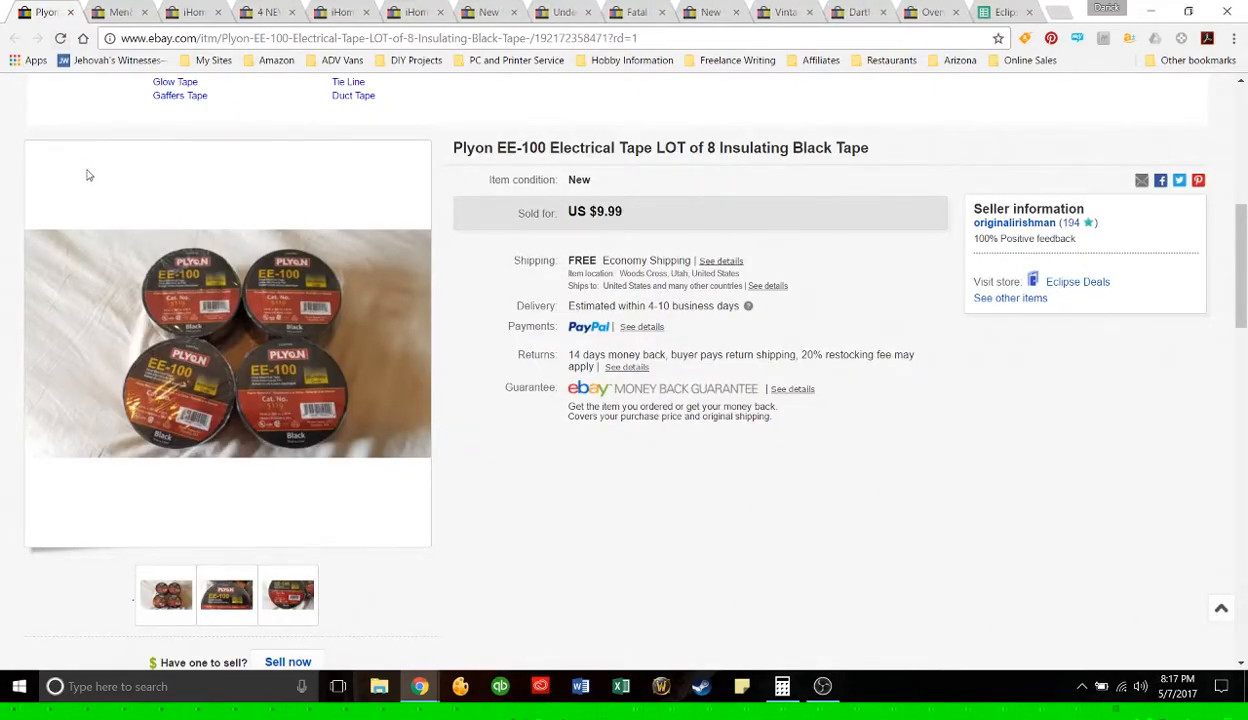
Step: Compare the previous listing against the inventory sheet, then move on to the Marc Chagall tie listing
scroll(up, 3)
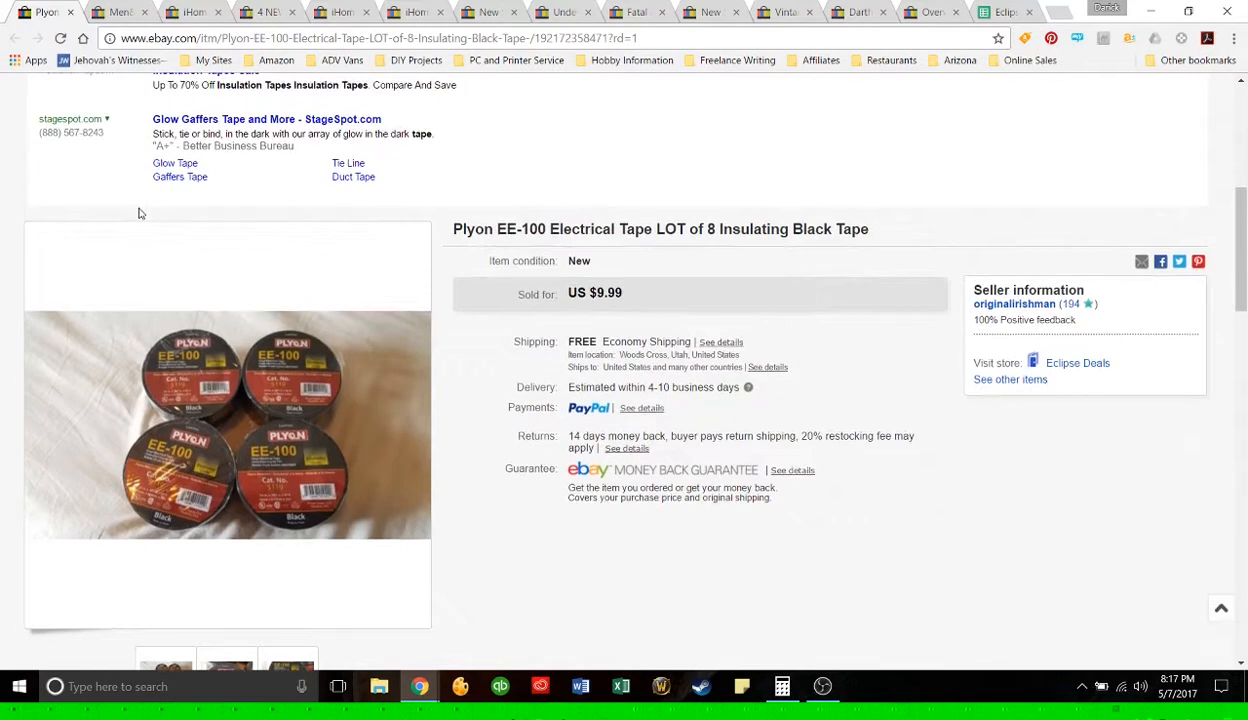
scroll(down, 3)
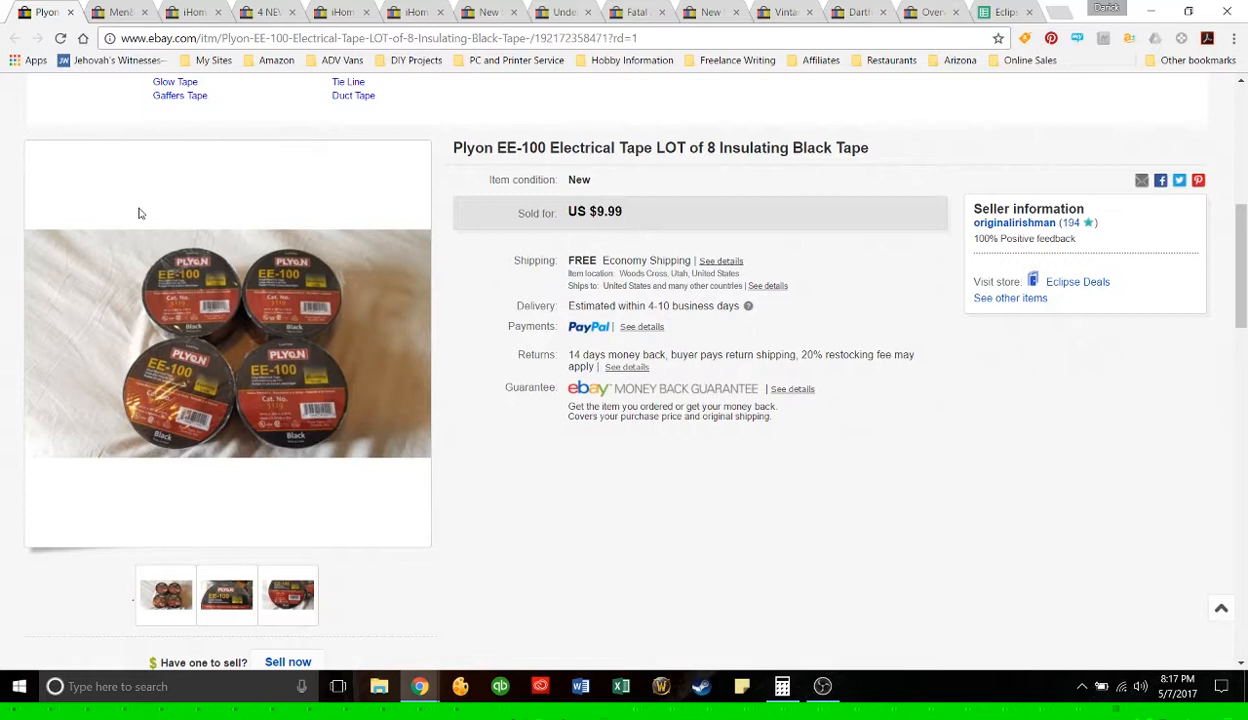
mouse_move(184, 188)
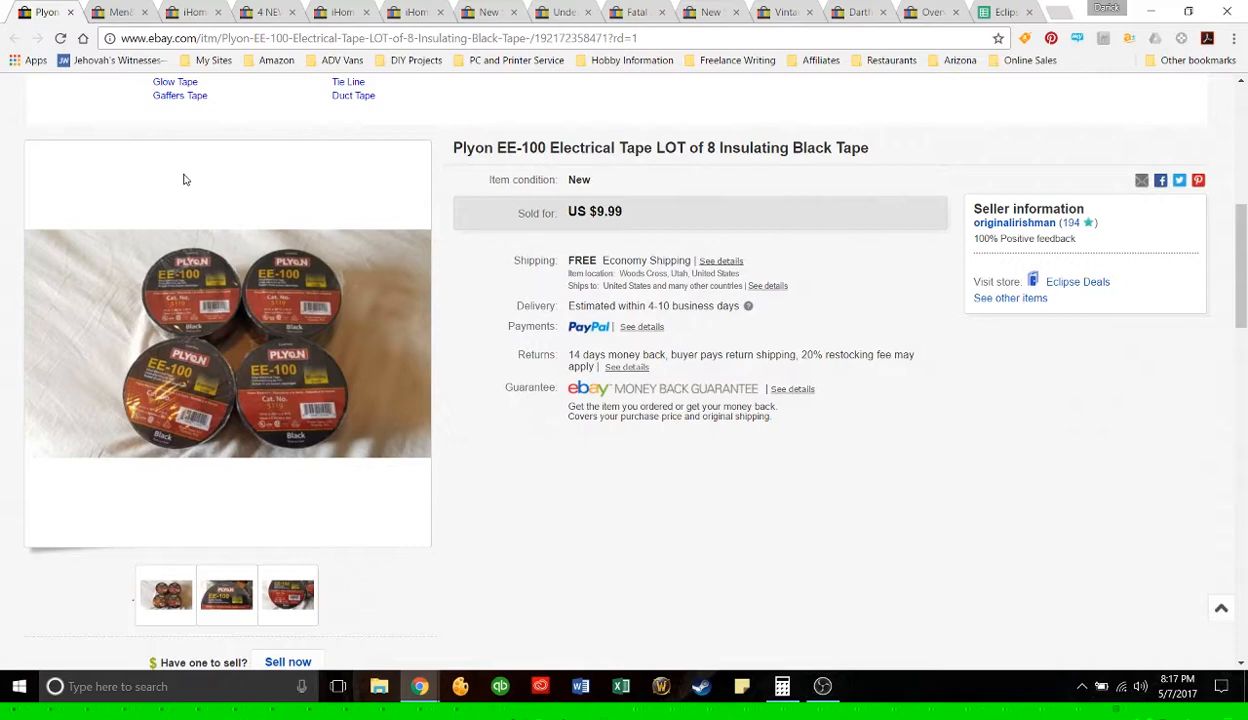
mouse_move(186, 172)
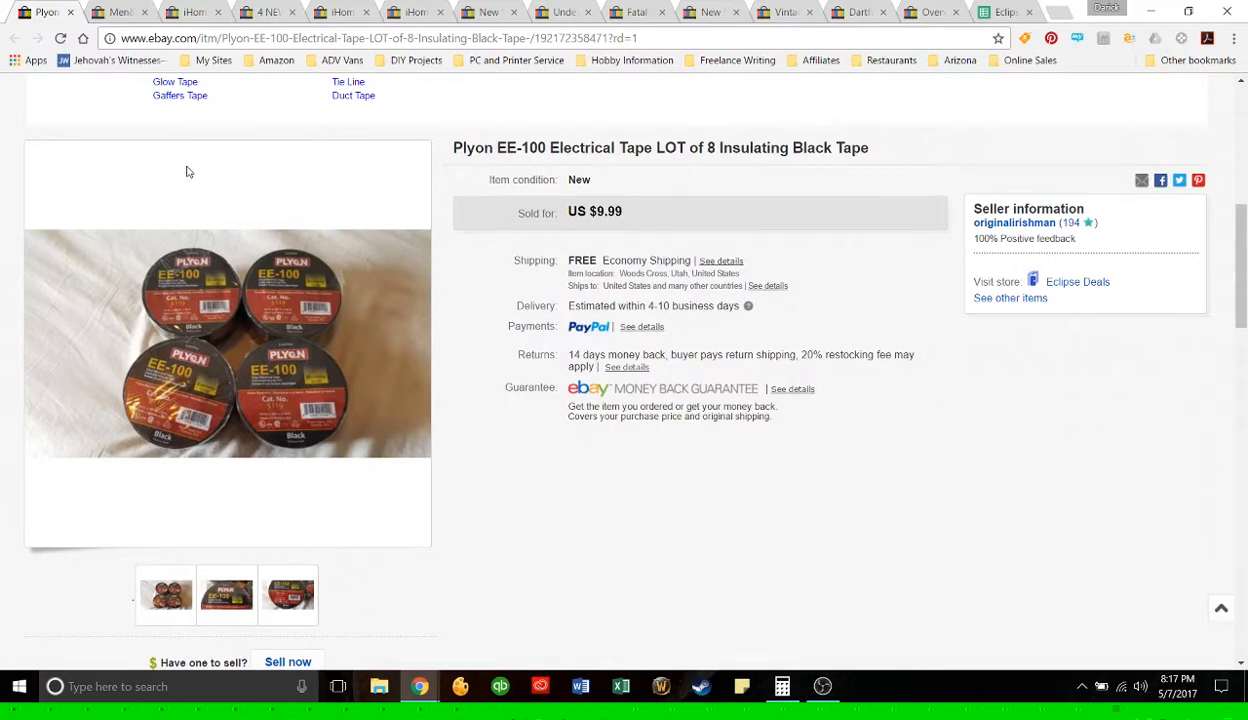
click(1004, 12)
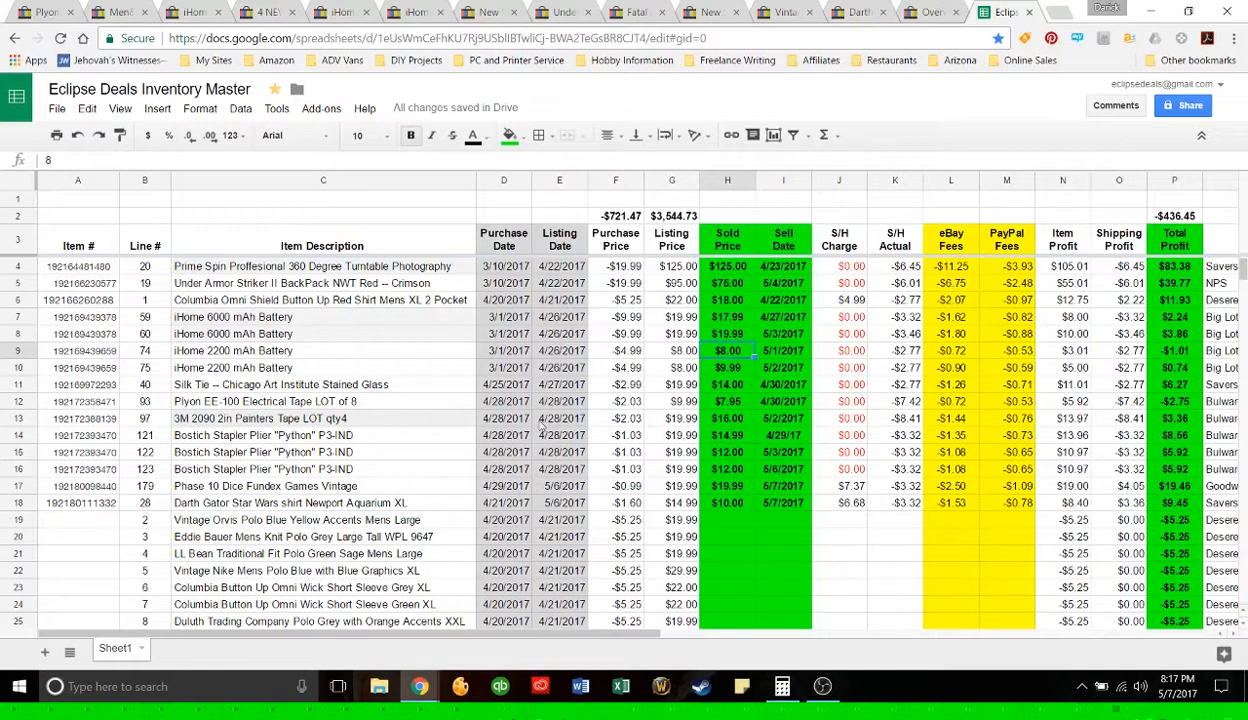
mouse_move(752, 402)
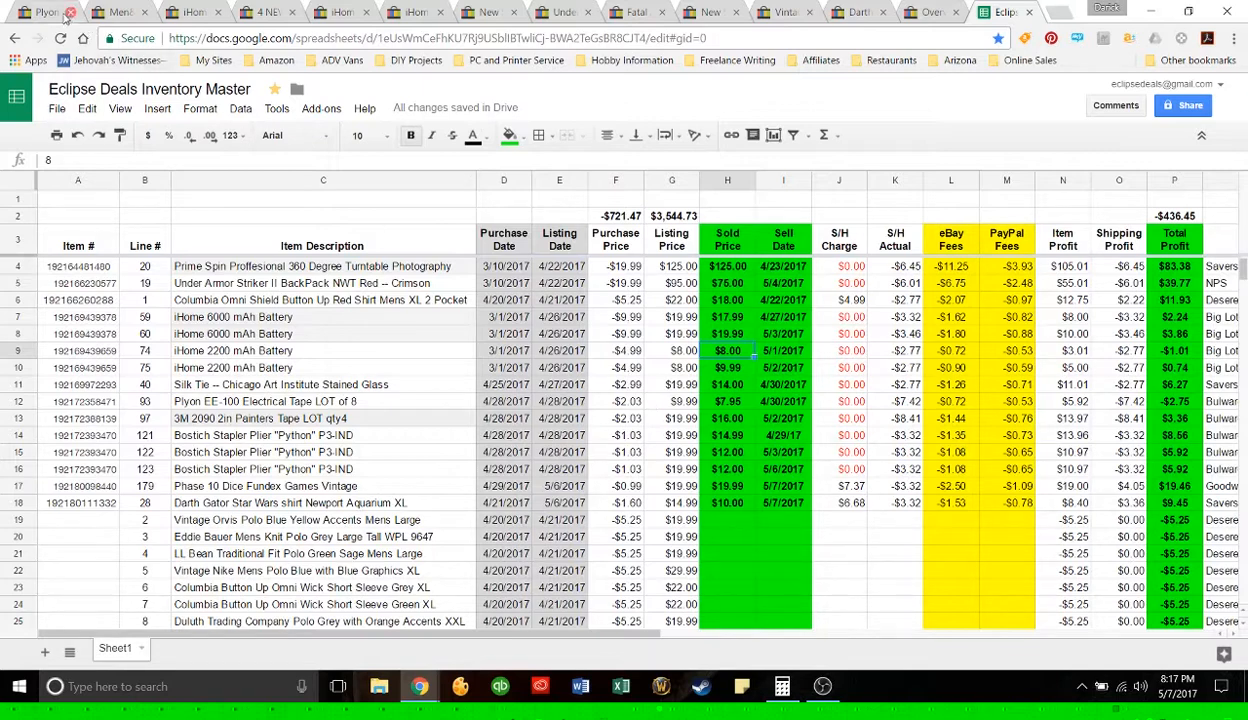
click(44, 12)
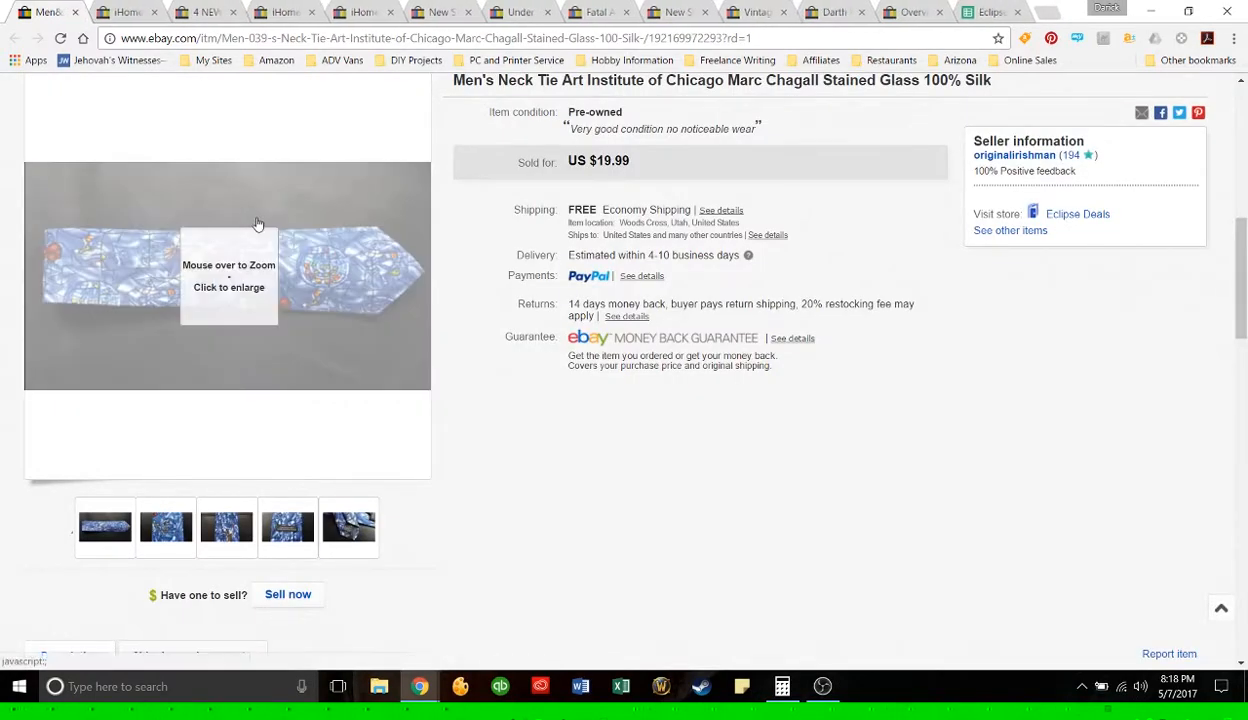
mouse_move(380, 128)
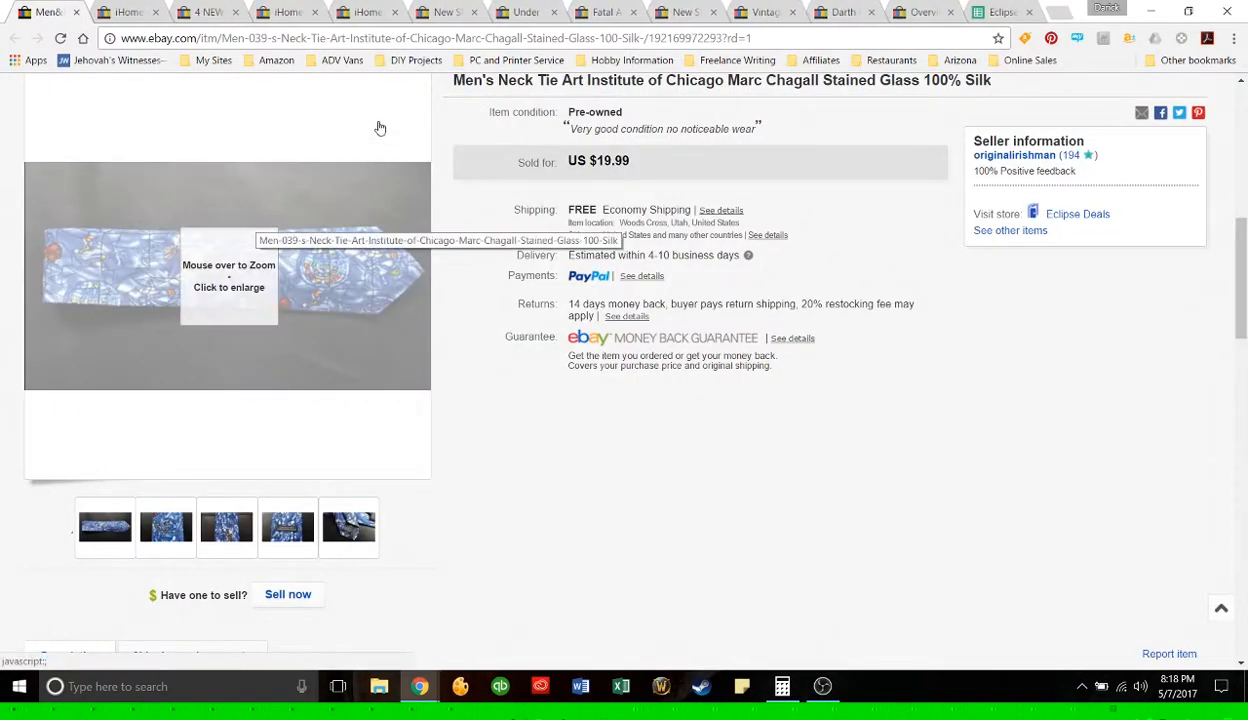
mouse_move(228, 290)
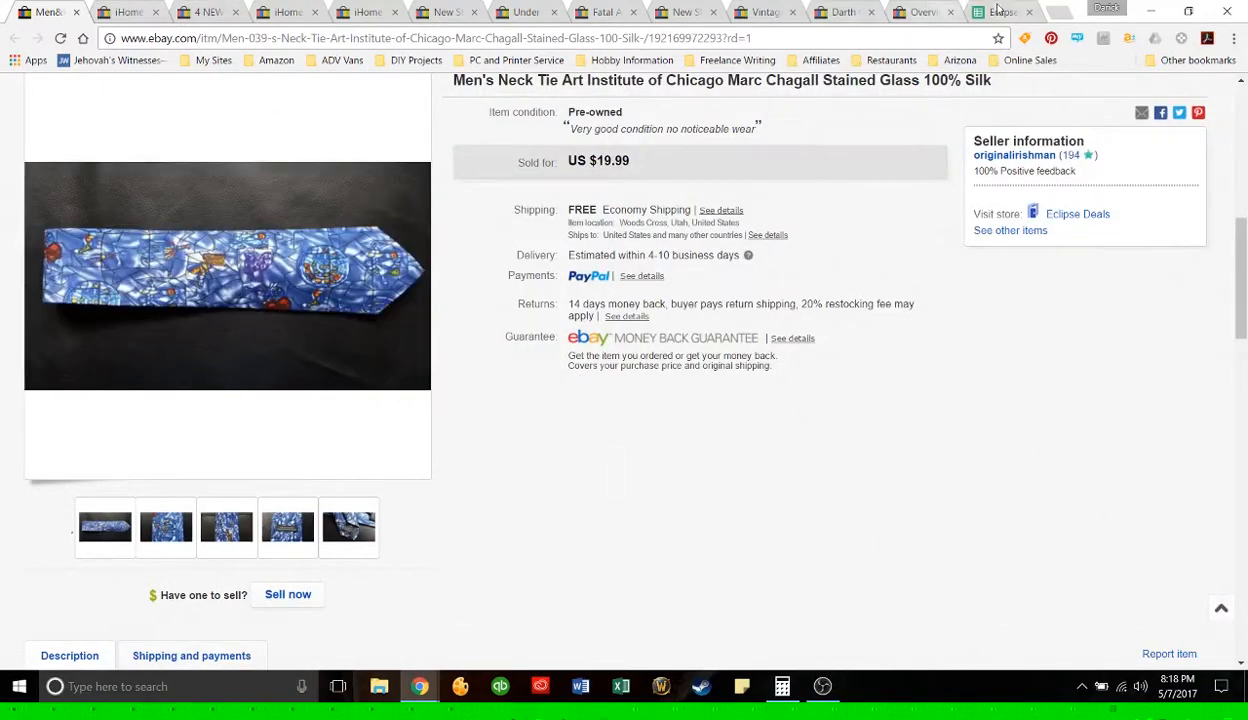
Step: Check the $19.99 Marc Chagall silk neck tie against the inventory sheet and return to its listing
click(1000, 12)
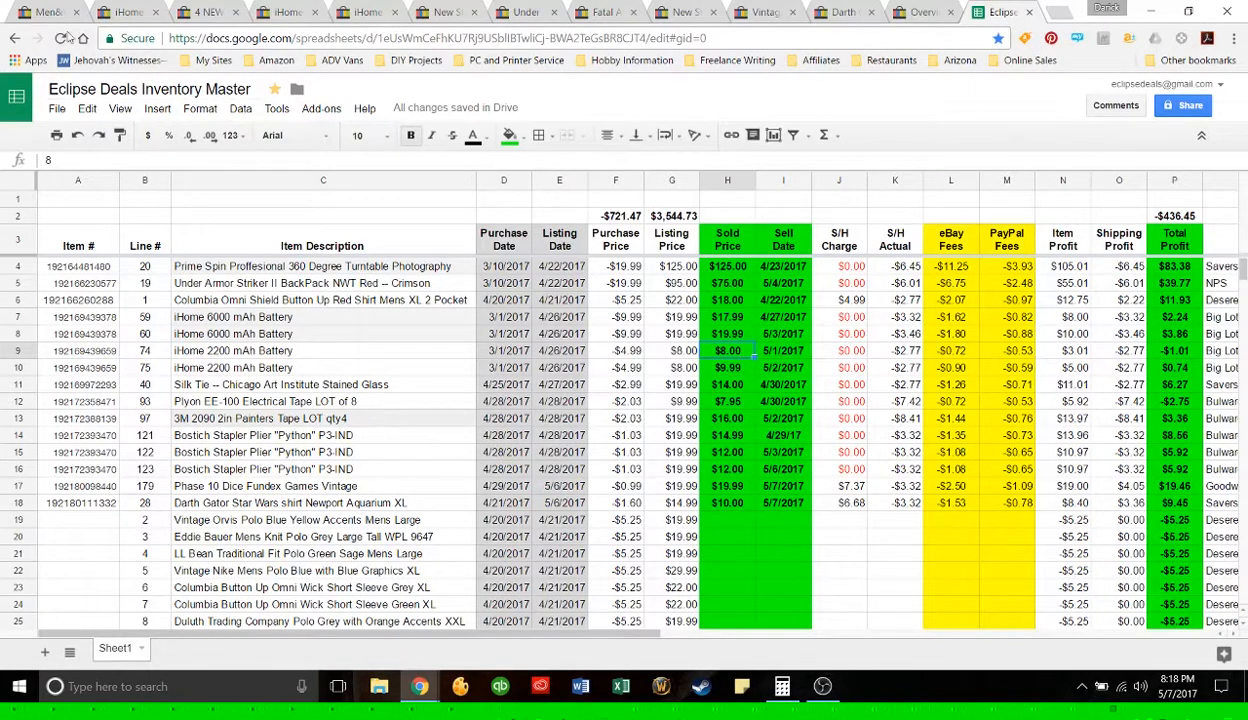
click(44, 12)
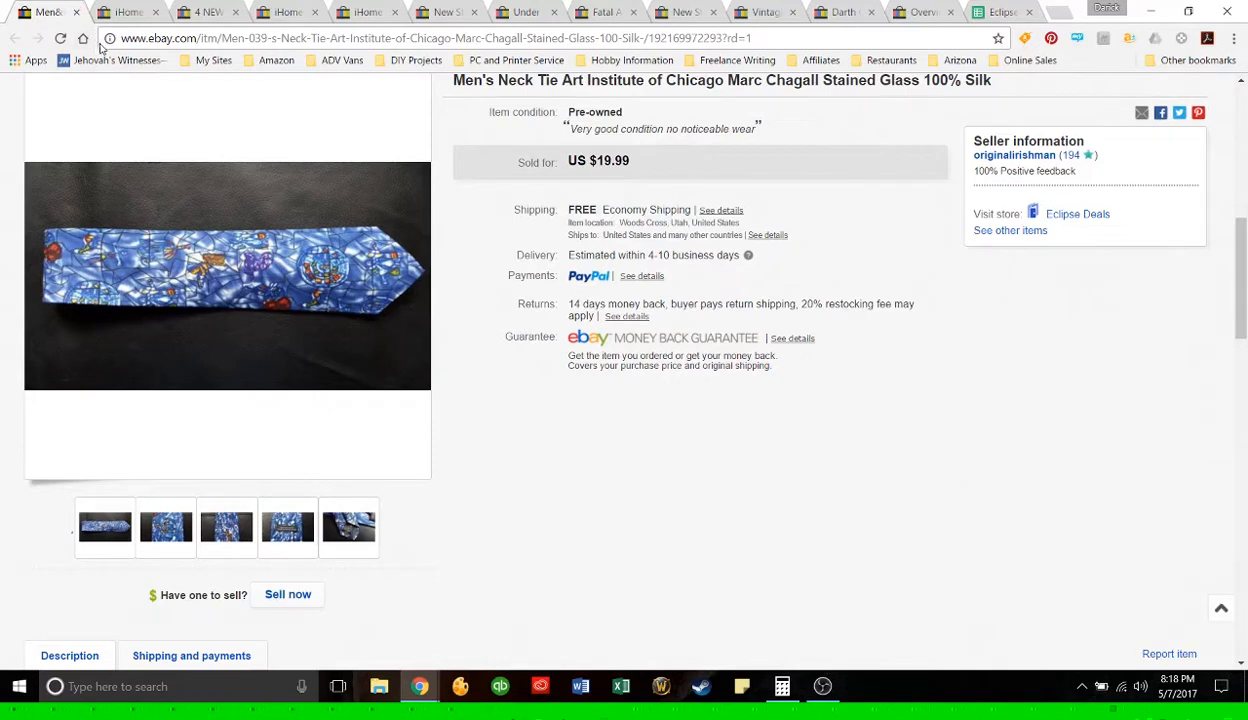
mouse_move(50, 12)
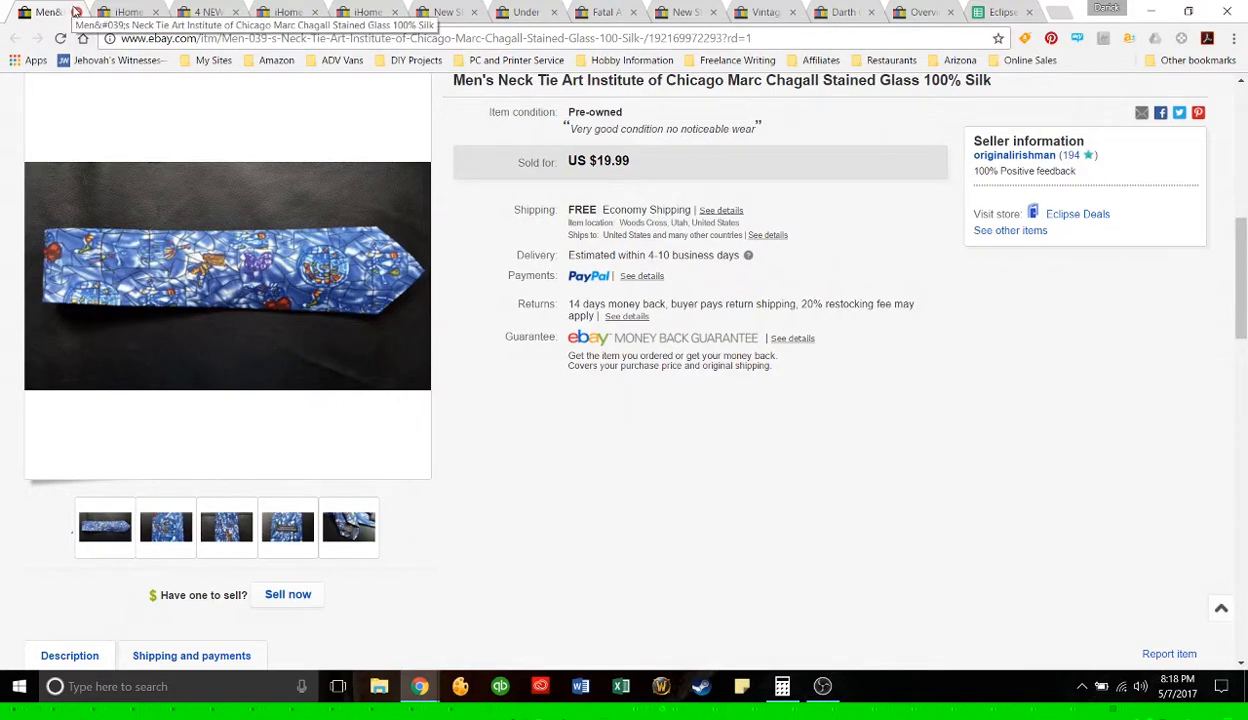
mouse_move(76, 12)
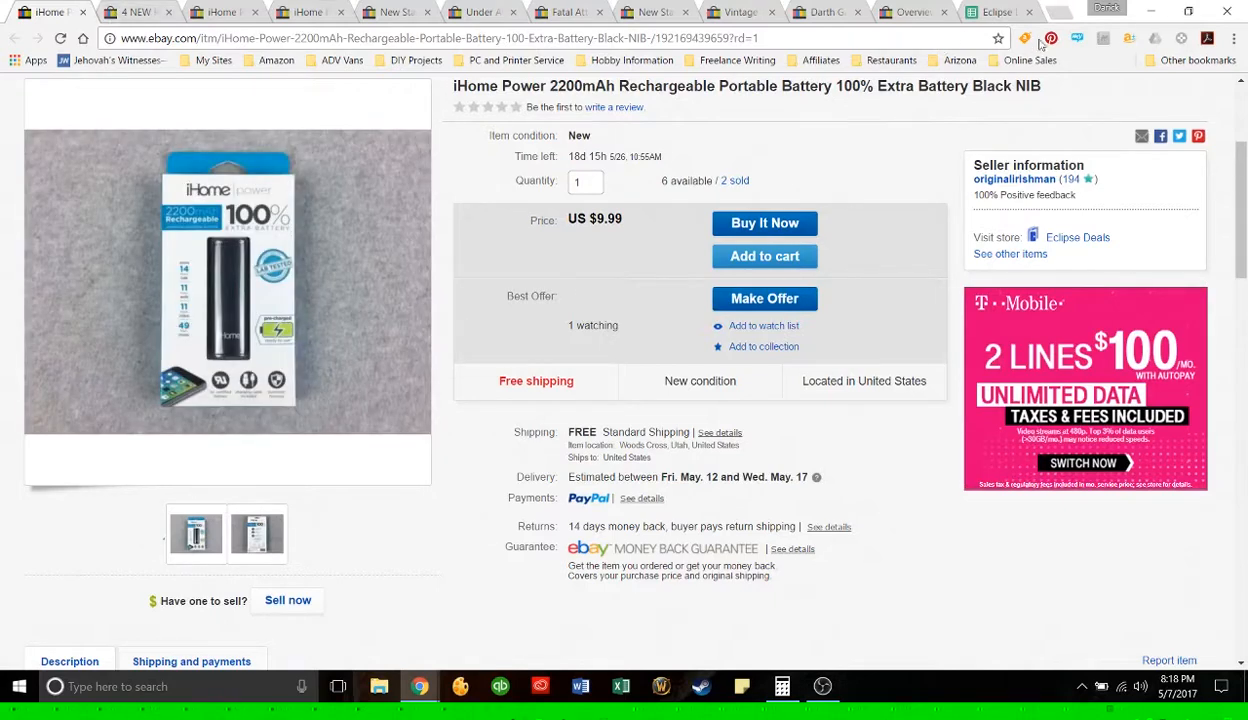
Step: Compare the iHome Power 2200mAh battery listing ($9.99, 2 sold) against the inventory spreadsheet
click(998, 12)
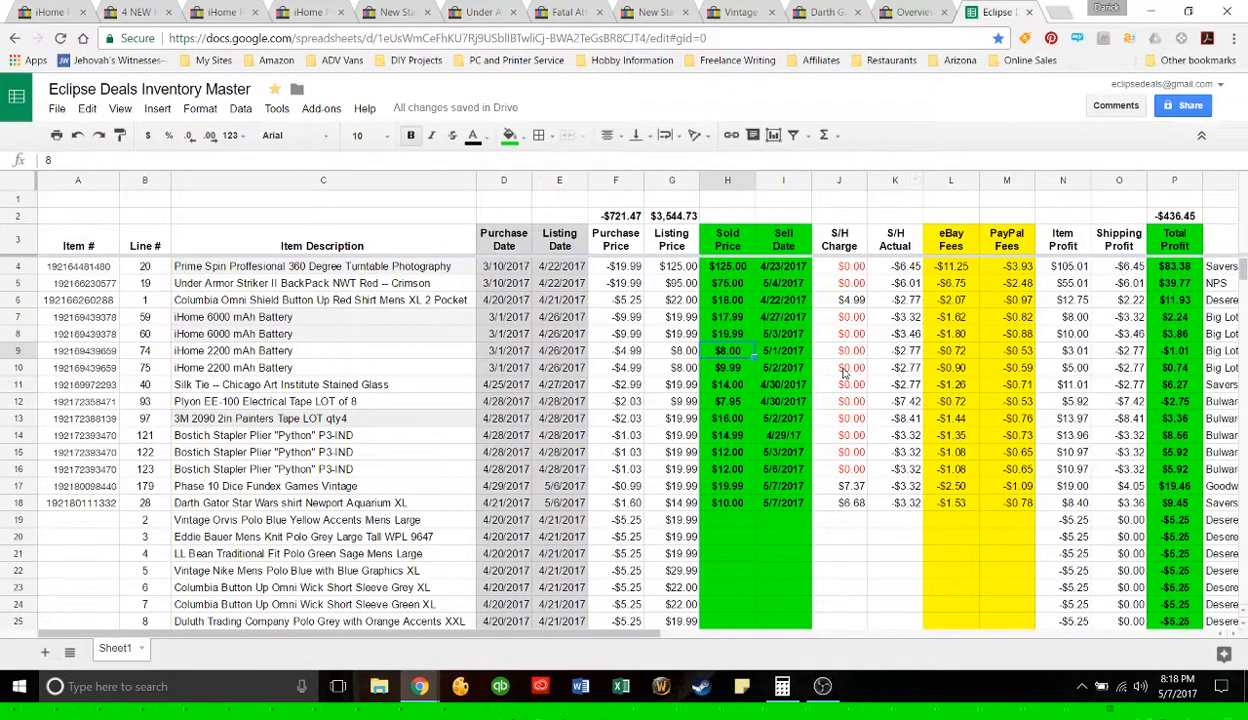
mouse_move(836, 372)
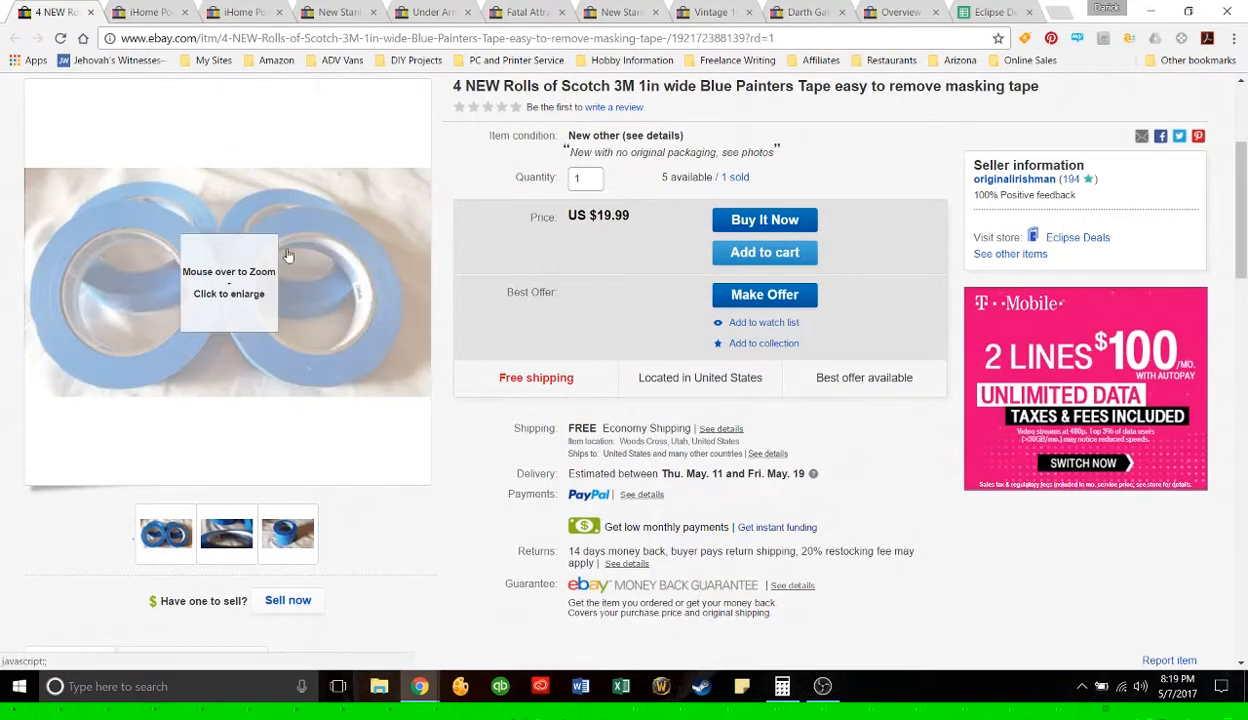
mouse_move(256, 340)
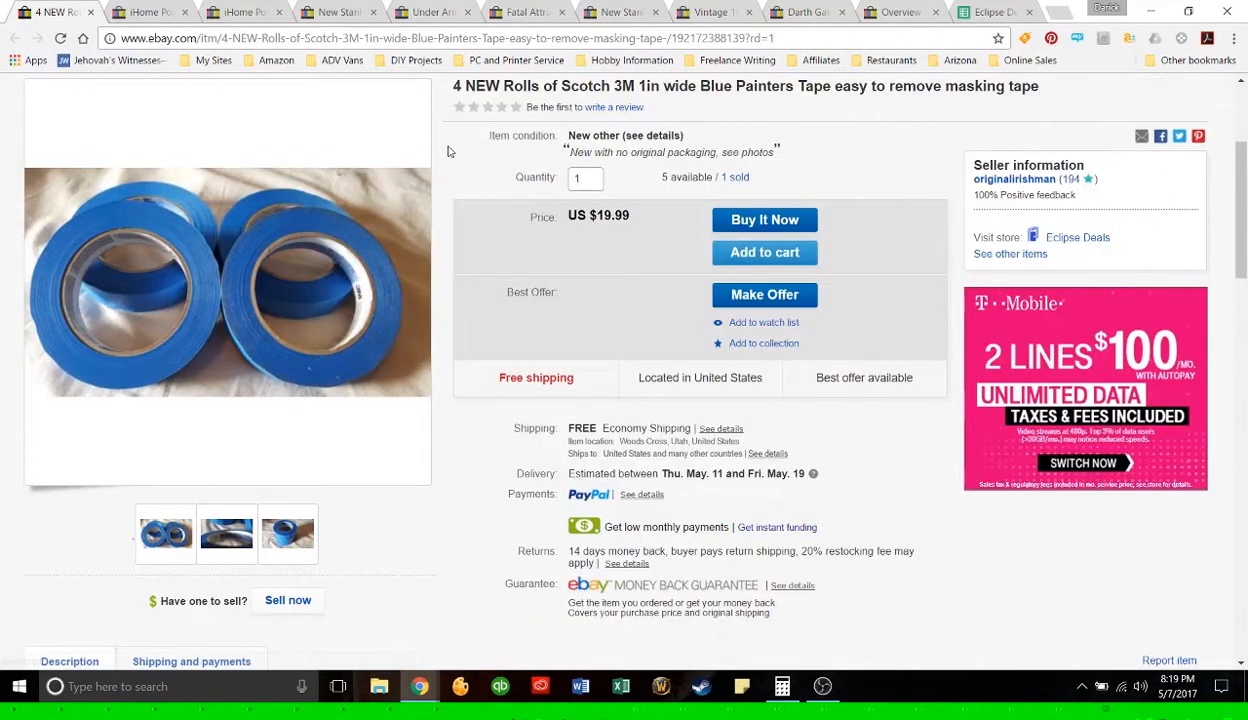
mouse_move(778, 98)
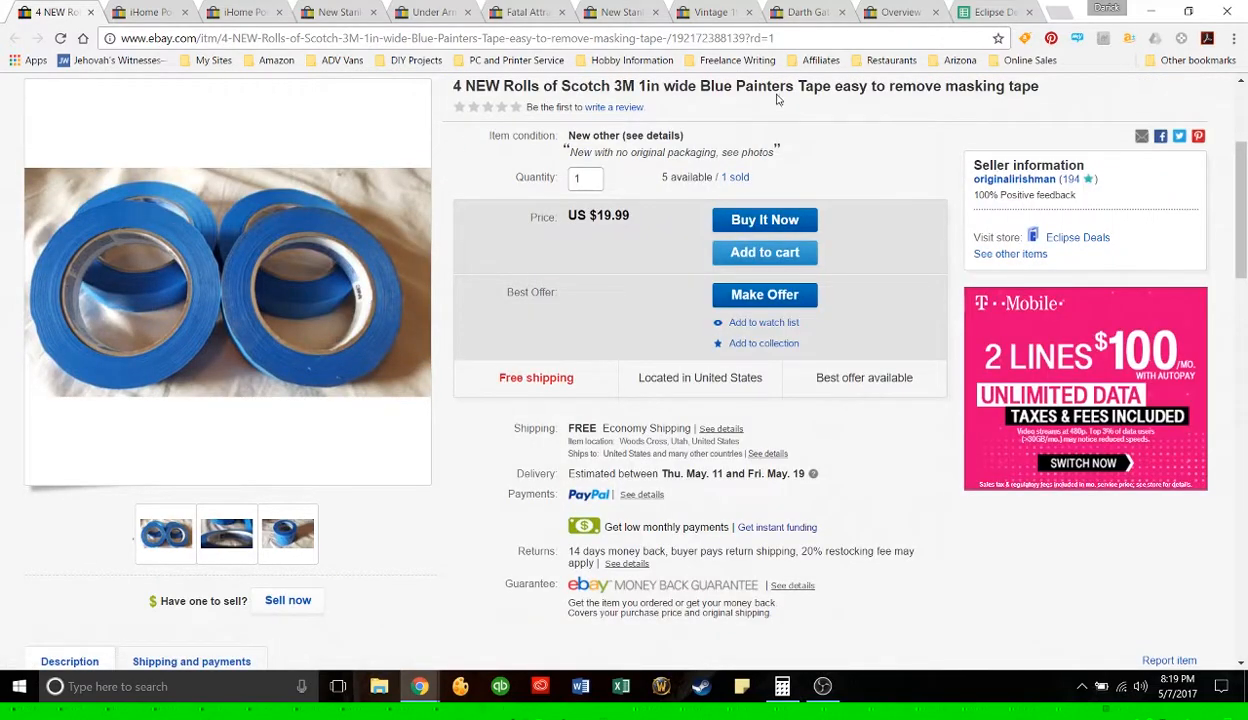
Step: Check the Scotch 3M blue painters tape ($19.99, 1 sold) in the spreadsheet and select its Sold Price cell
click(990, 12)
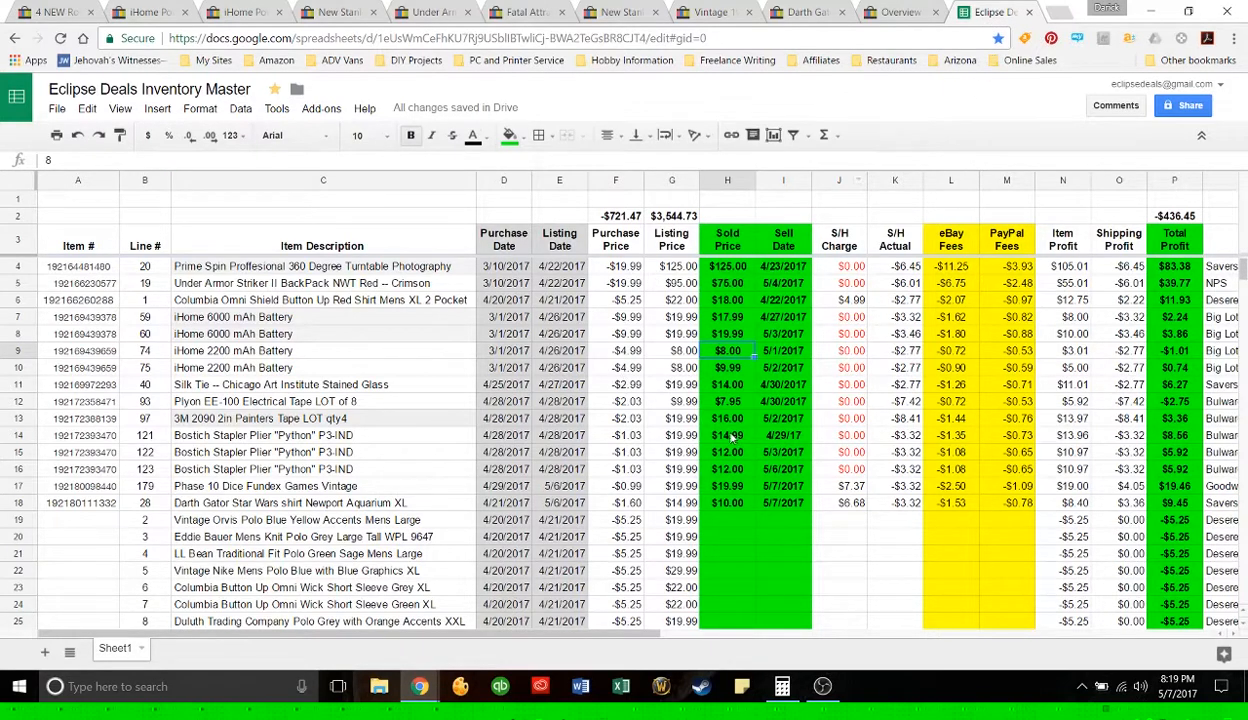
click(728, 418)
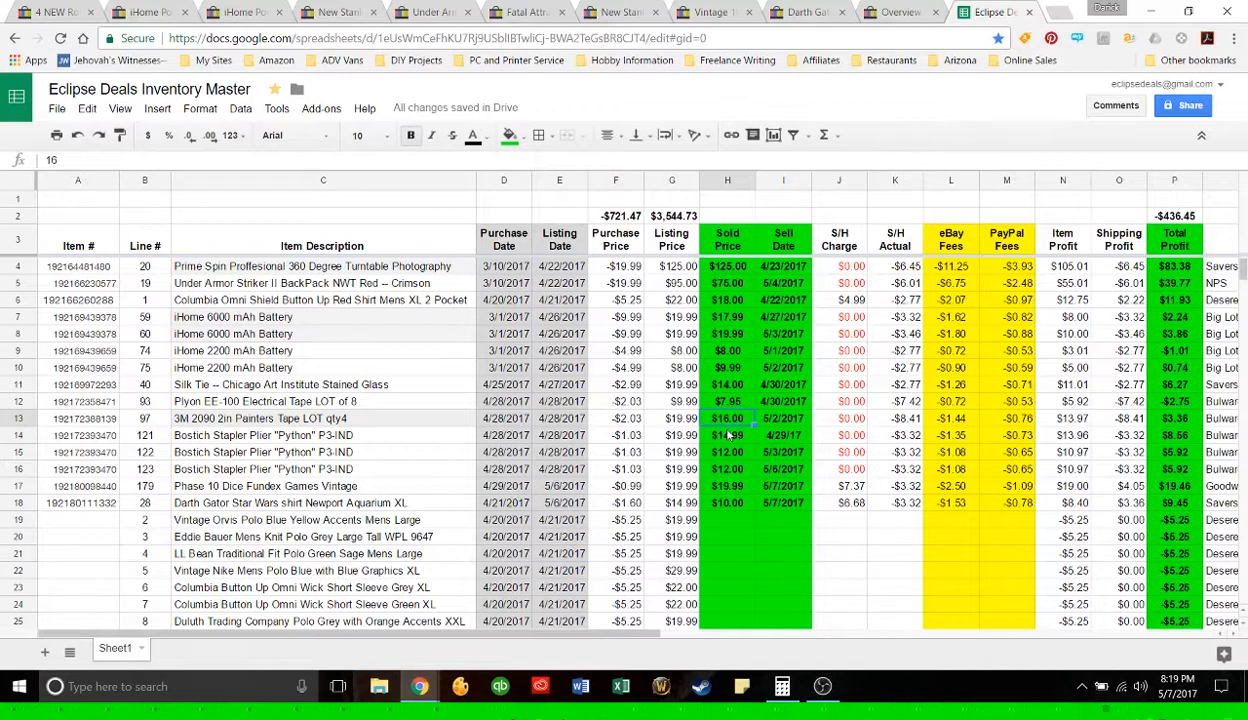